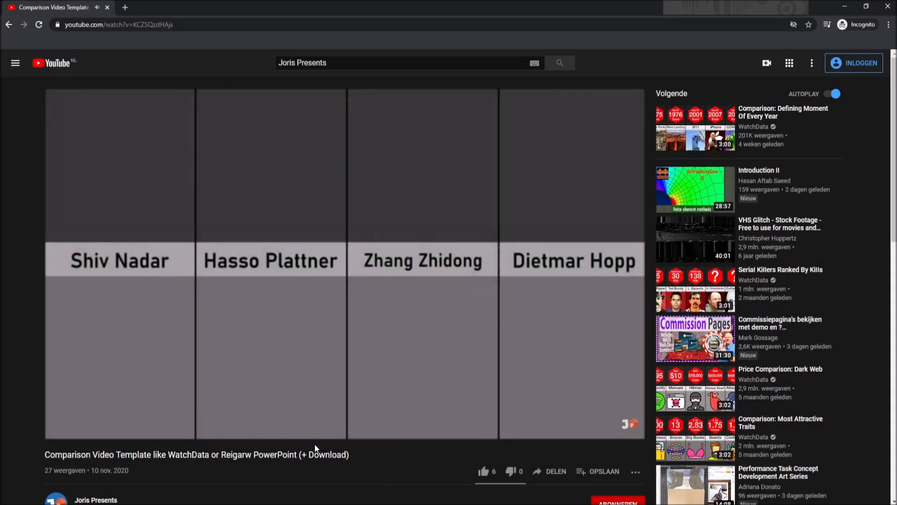
# Download Comparison Video.pptx from the Dropbox template folder linked in the description
pyautogui.rightClick(135, 384)
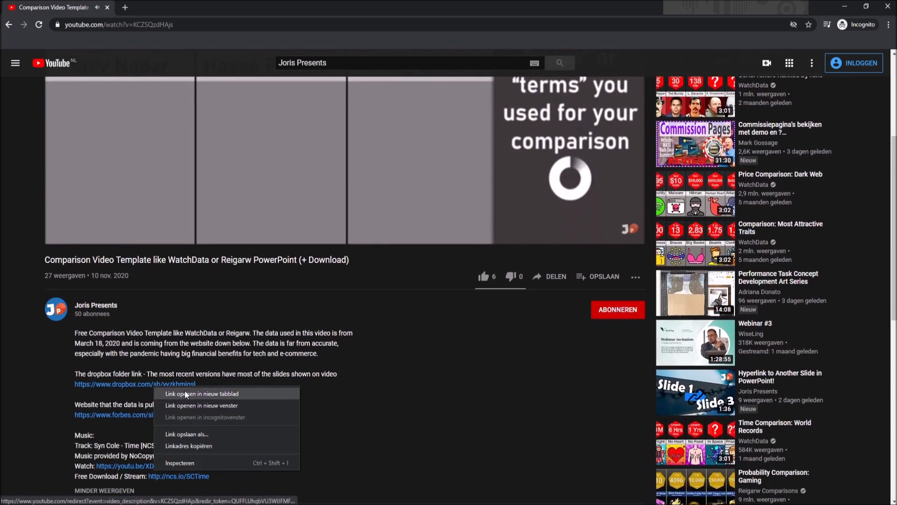
pyautogui.click(201, 394)
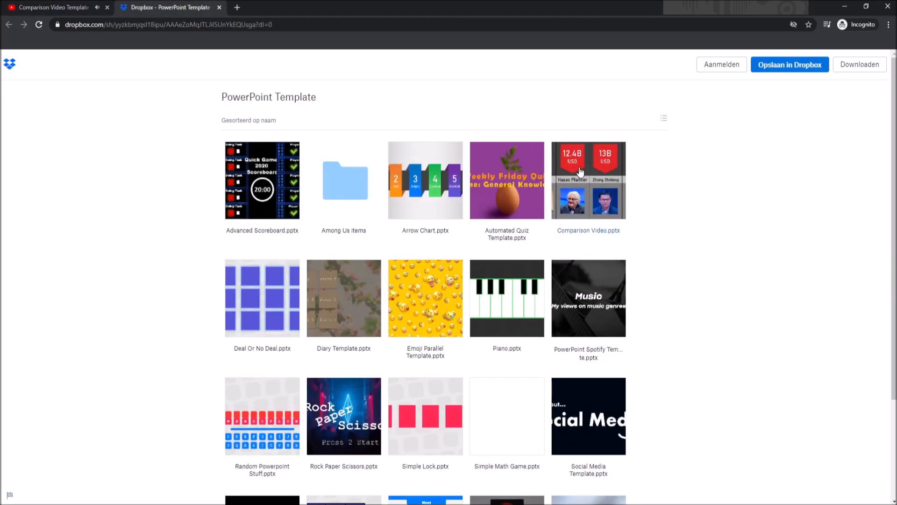
pyautogui.click(588, 180)
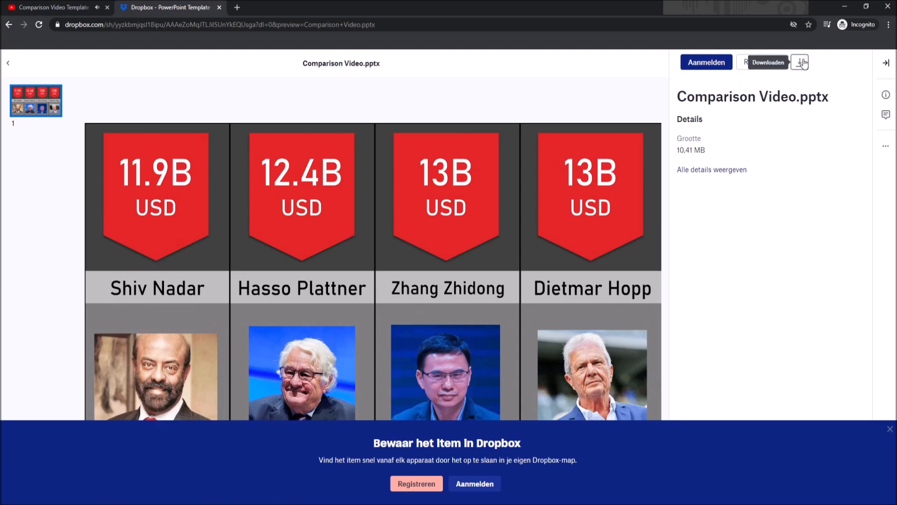
pyautogui.click(799, 61)
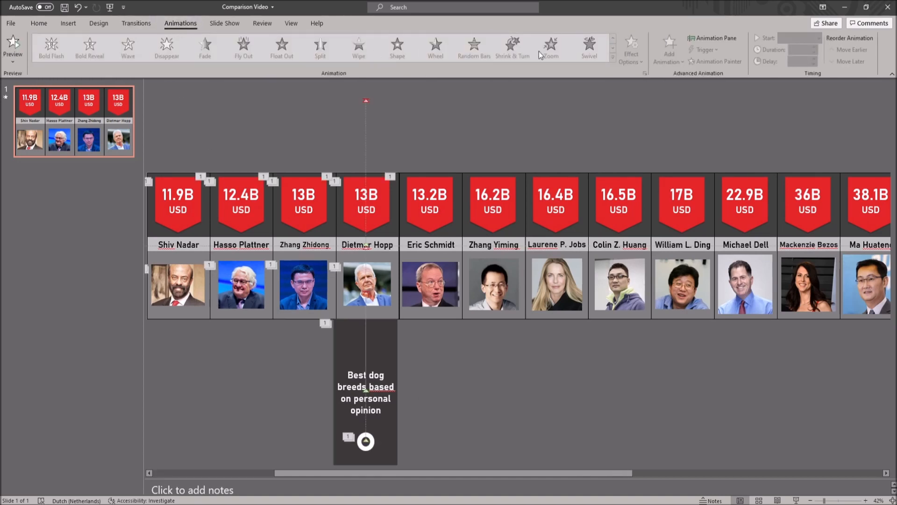
pyautogui.click(713, 37)
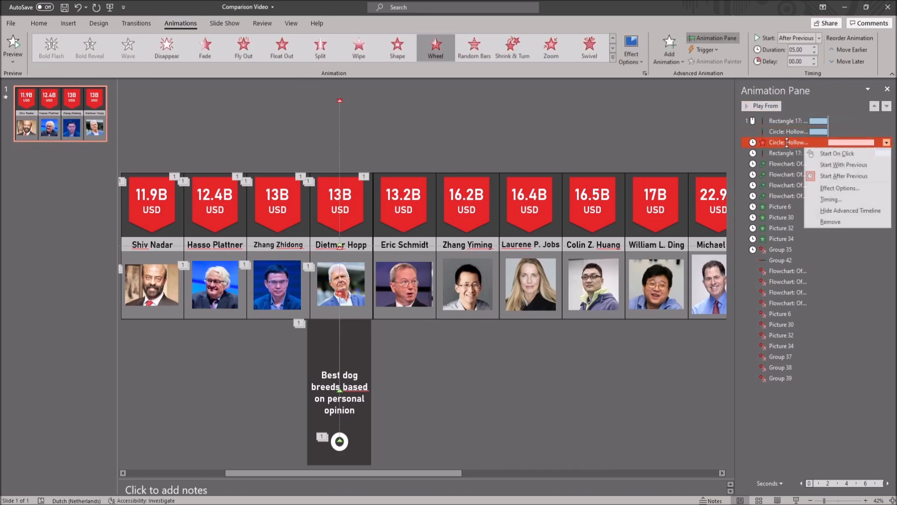
pyautogui.click(830, 199)
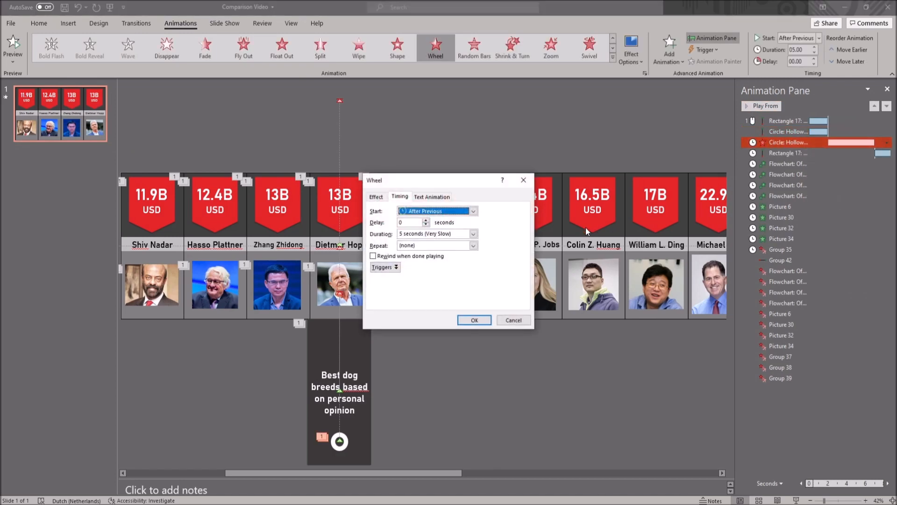
pyautogui.click(431, 234)
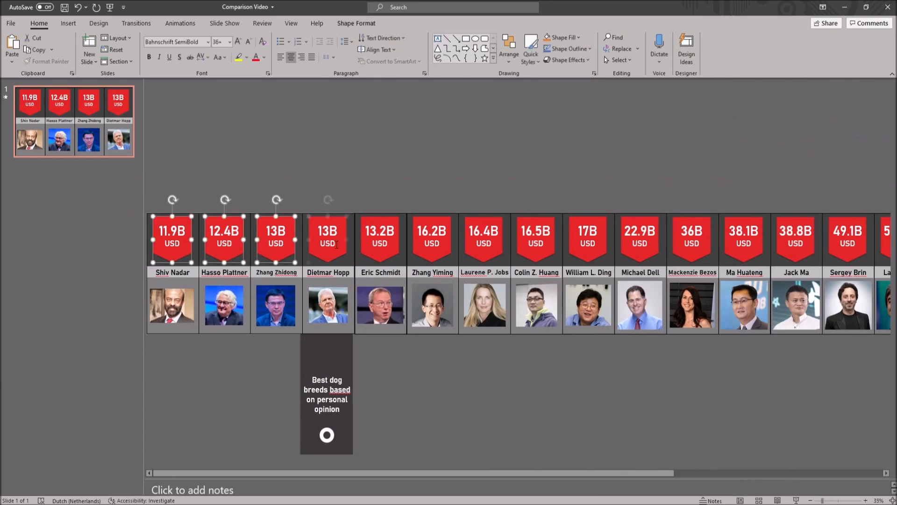
# Recolour the selected red price tabs with the orange Shape Style
pyautogui.click(356, 23)
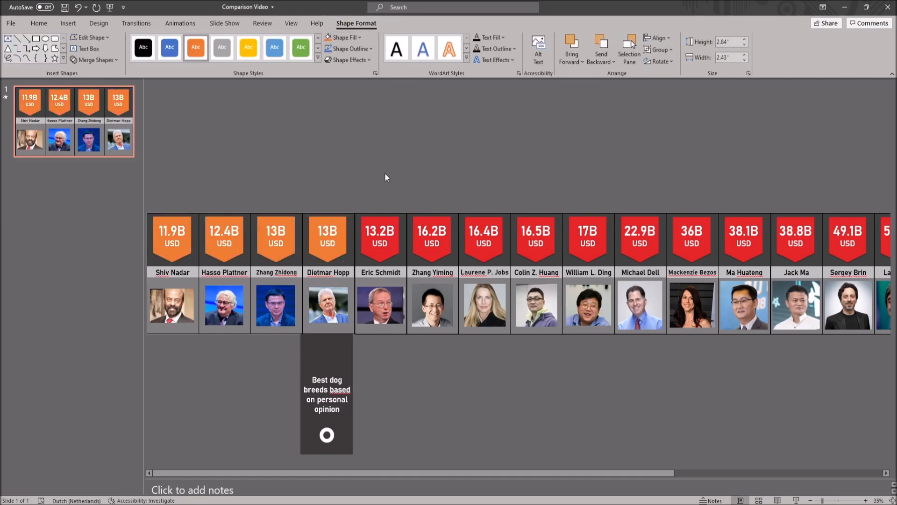
pyautogui.click(433, 237)
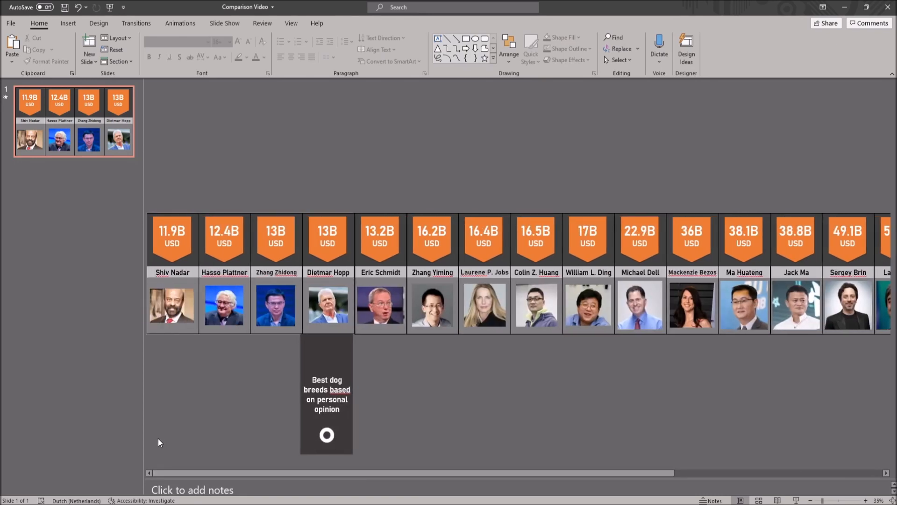
pyautogui.moveTo(426, 386)
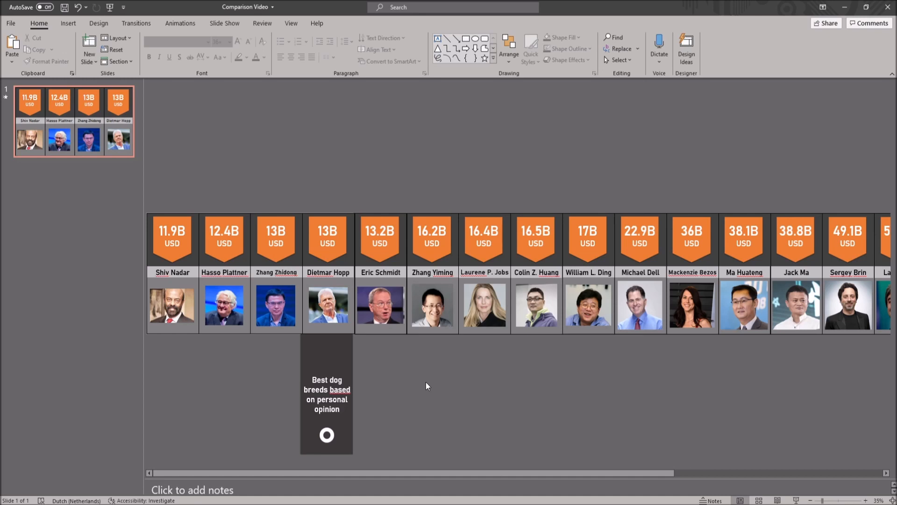
pyautogui.moveTo(178, 268)
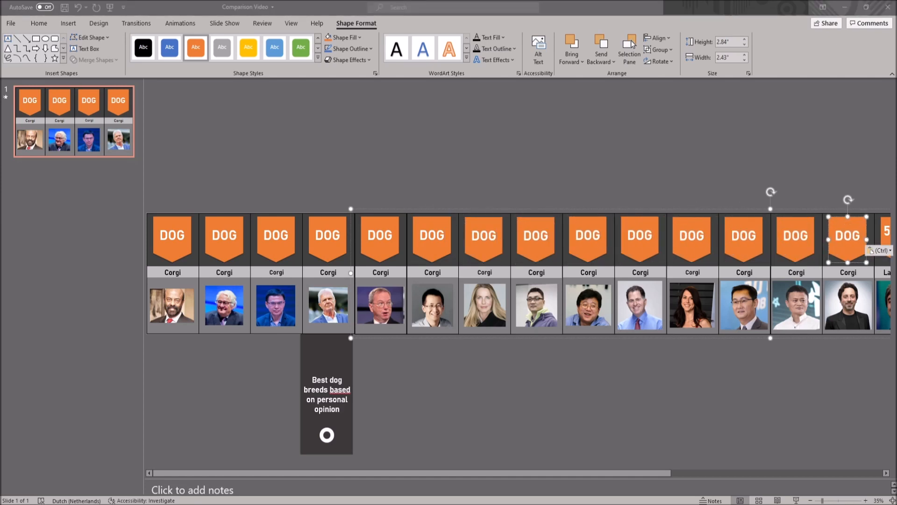
# Swap the first person's photo for the copied corgi image via Change Picture > From Clipboard
pyautogui.click(172, 305)
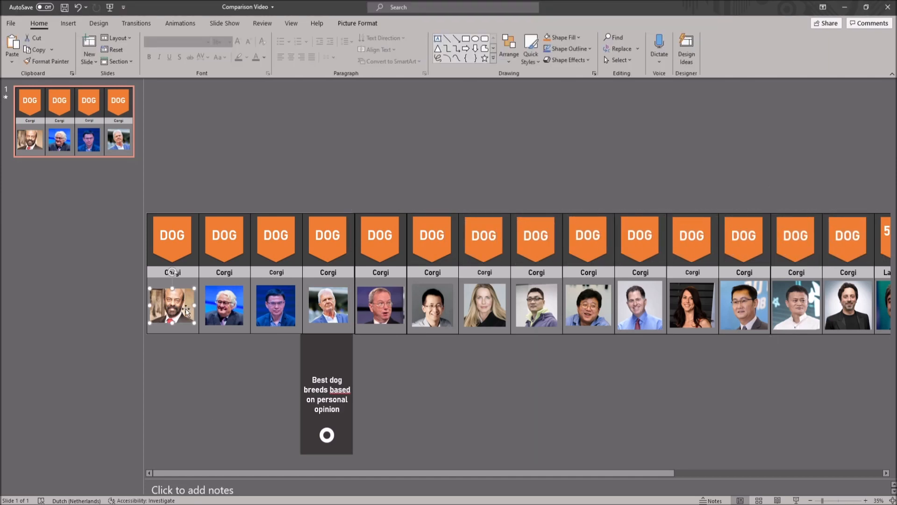
pyautogui.rightClick(172, 305)
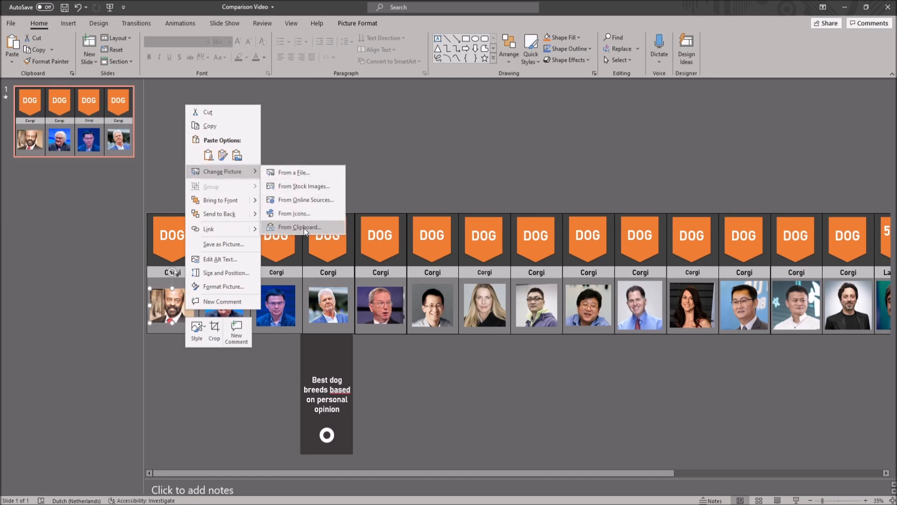
pyautogui.click(300, 227)
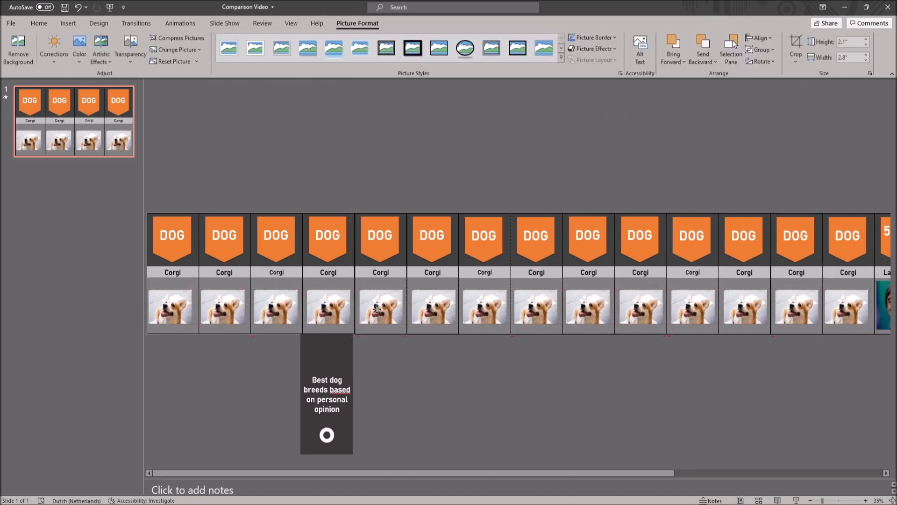
pyautogui.click(38, 23)
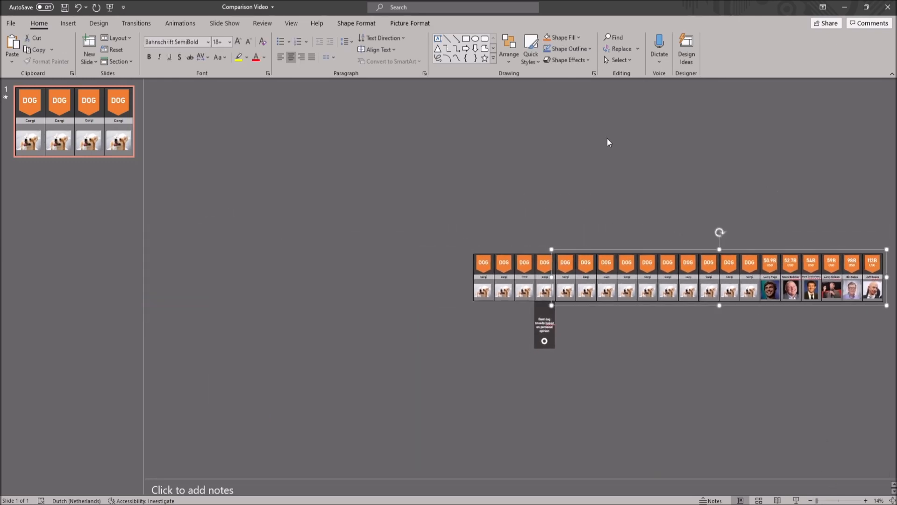
# Ungroup the tab row, then regroup the extended row of tabs into one object via Arrange
pyautogui.click(409, 22)
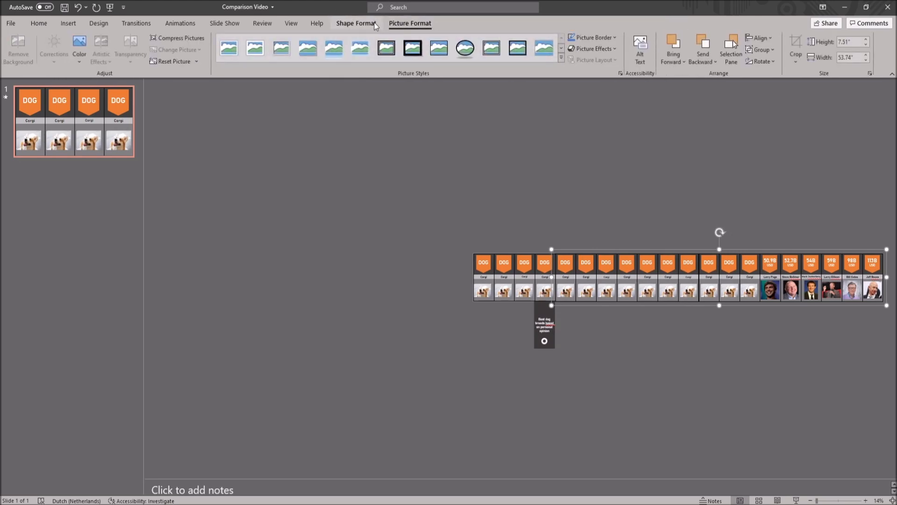
pyautogui.click(759, 51)
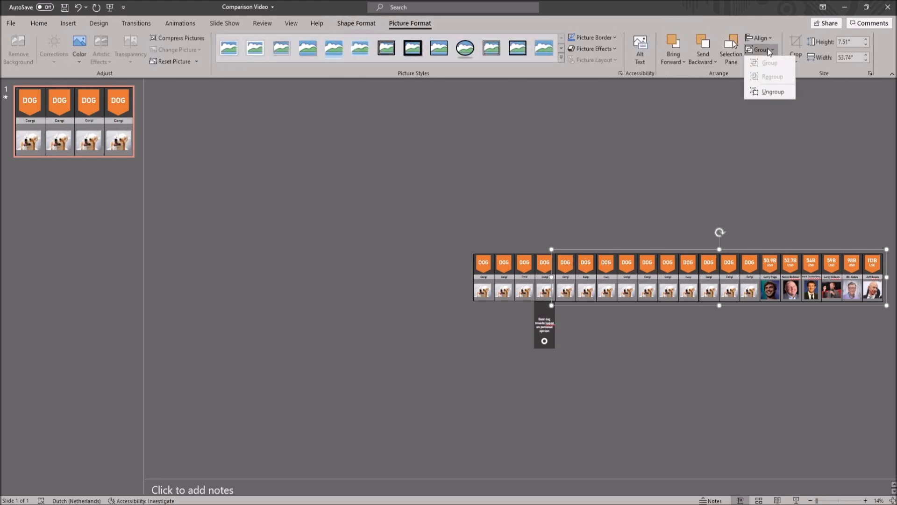
pyautogui.click(772, 92)
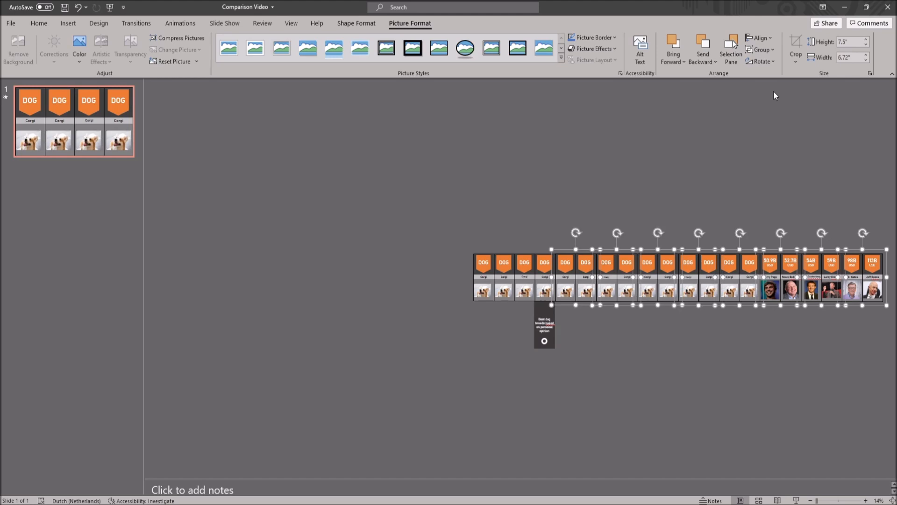
pyautogui.click(39, 22)
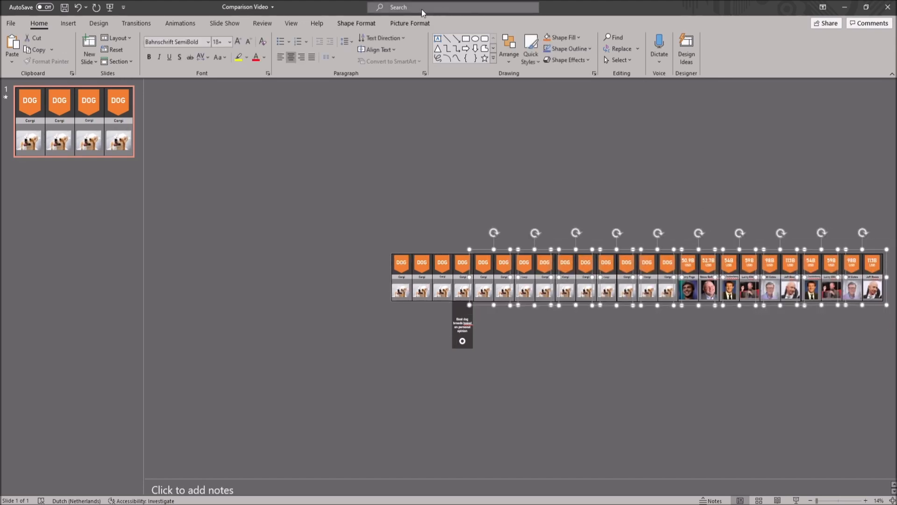
pyautogui.click(410, 23)
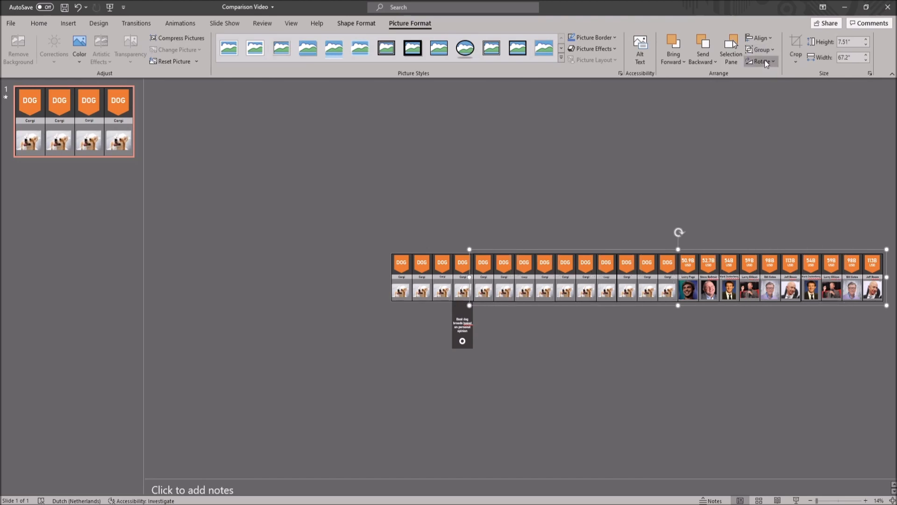
pyautogui.moveTo(761, 62)
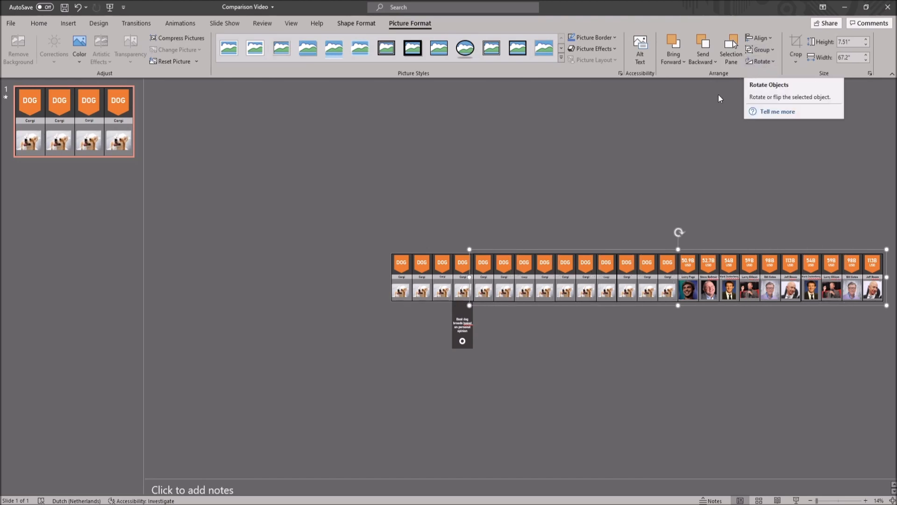
pyautogui.moveTo(293, 130)
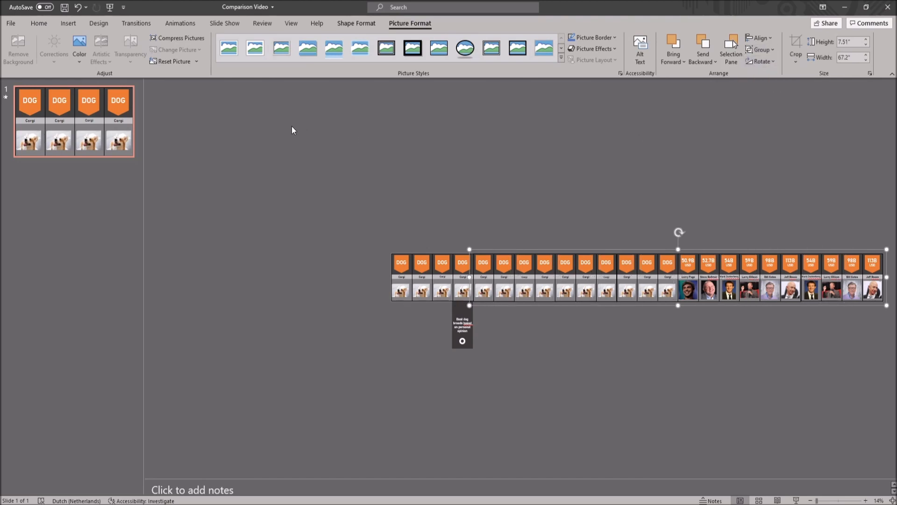
pyautogui.moveTo(209, 90)
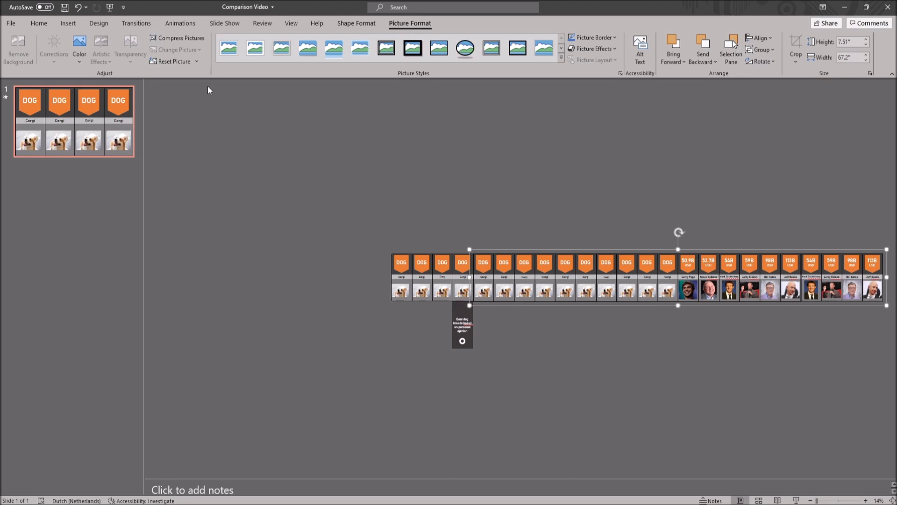
pyautogui.click(180, 24)
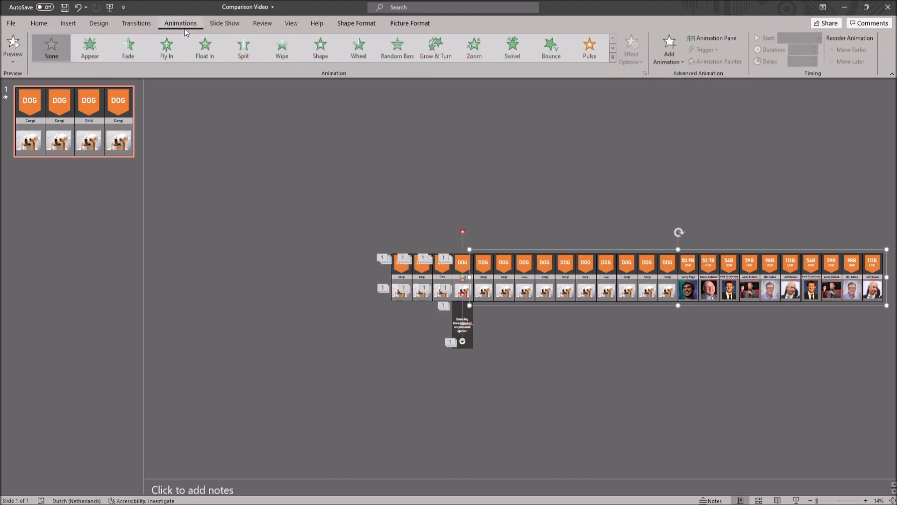
# Apply a Lines motion path heading Left to the group and show the Animation Pane with Group 1's options
pyautogui.click(611, 57)
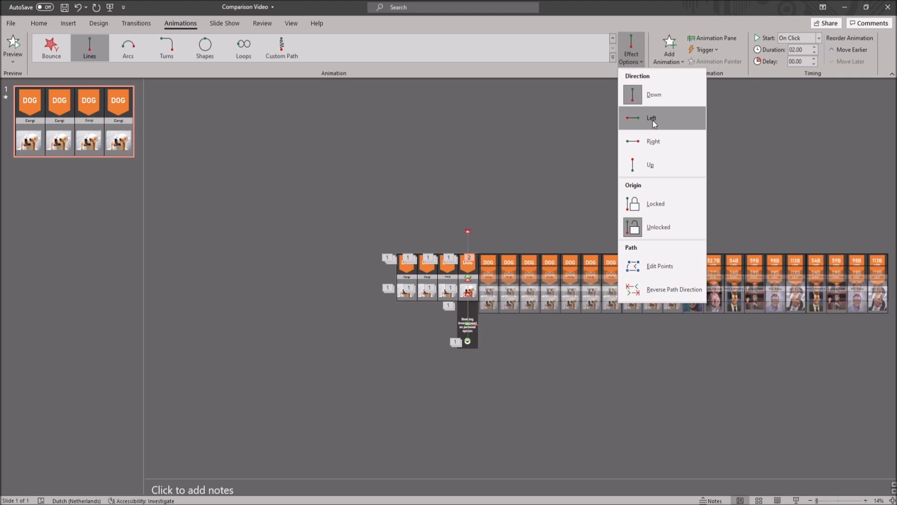
pyautogui.click(652, 118)
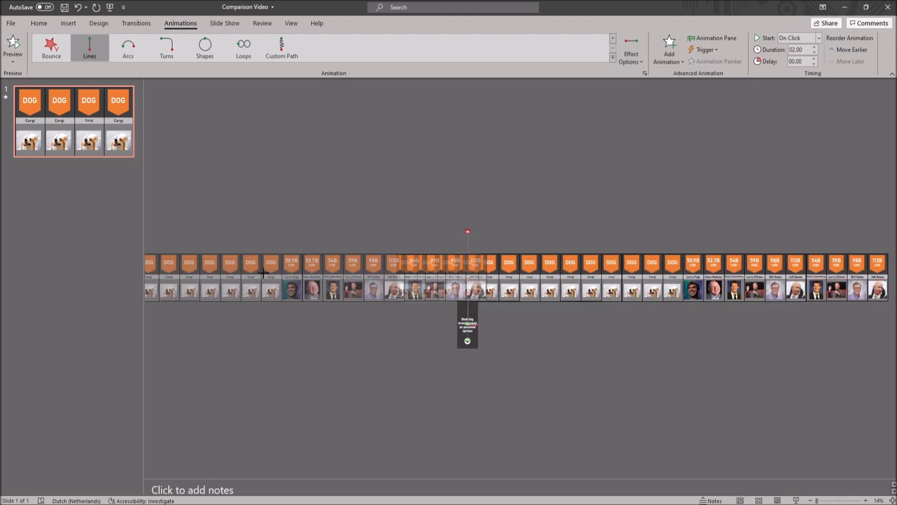
pyautogui.click(716, 37)
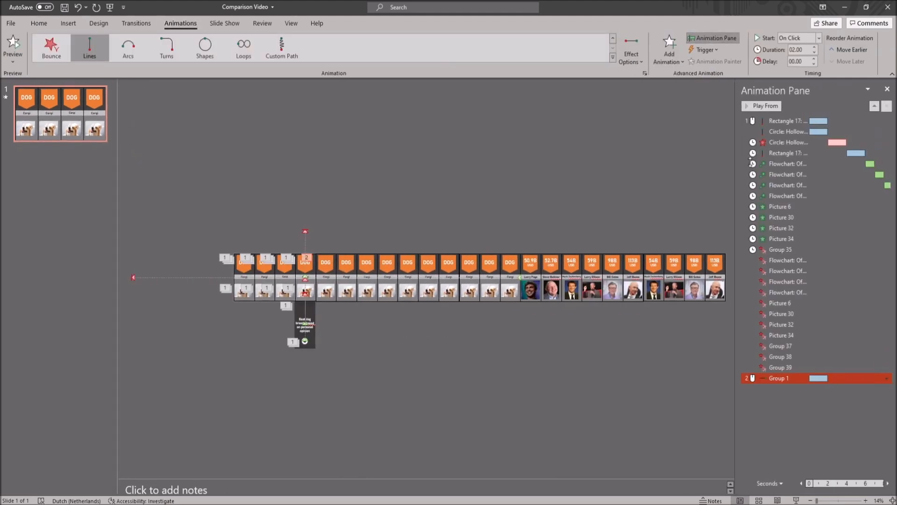
pyautogui.click(797, 37)
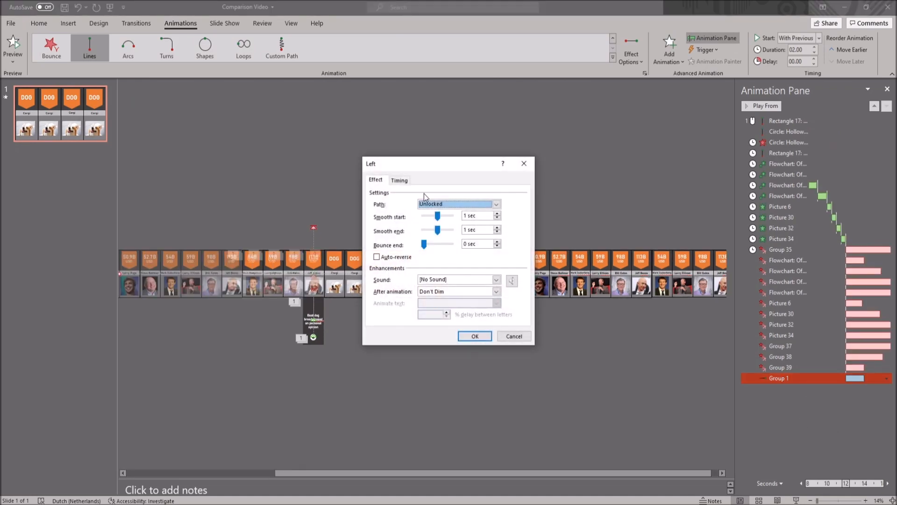
# Set Smooth start and end to 0 and the motion duration to 40 seconds
pyautogui.moveTo(438, 215); pyautogui.dragTo(429, 215)
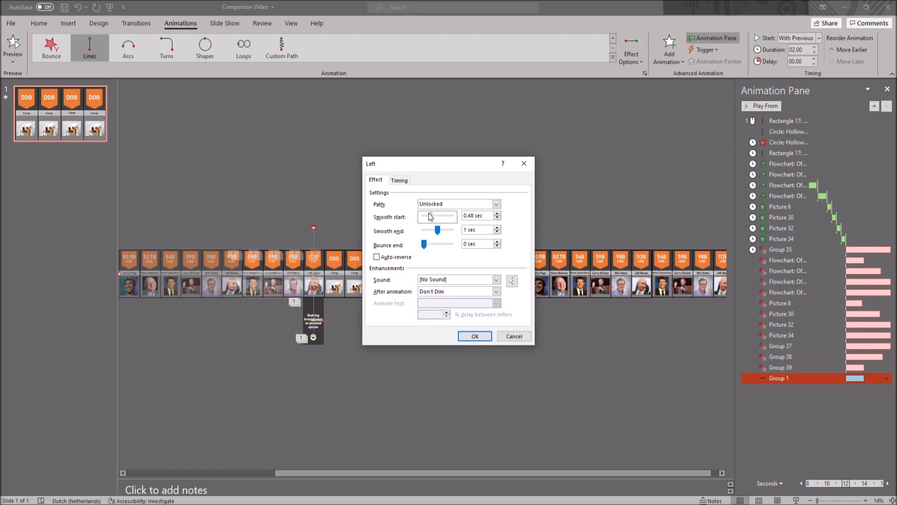
pyautogui.moveTo(437, 216); pyautogui.dragTo(424, 216)
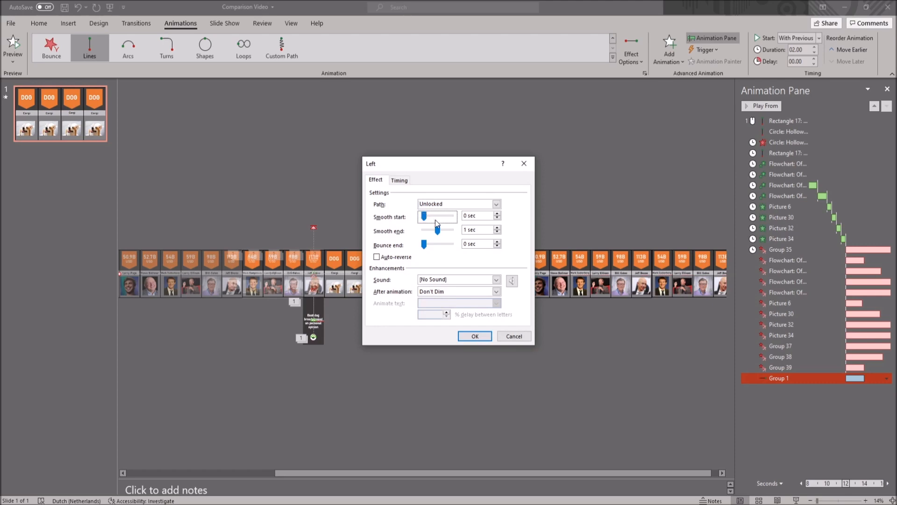
pyautogui.moveTo(437, 216); pyautogui.dragTo(423, 216)
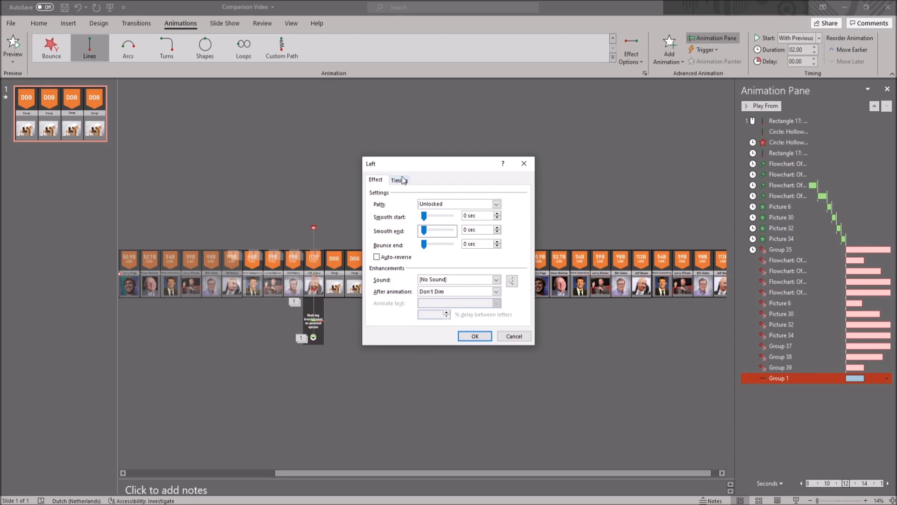
pyautogui.click(399, 180)
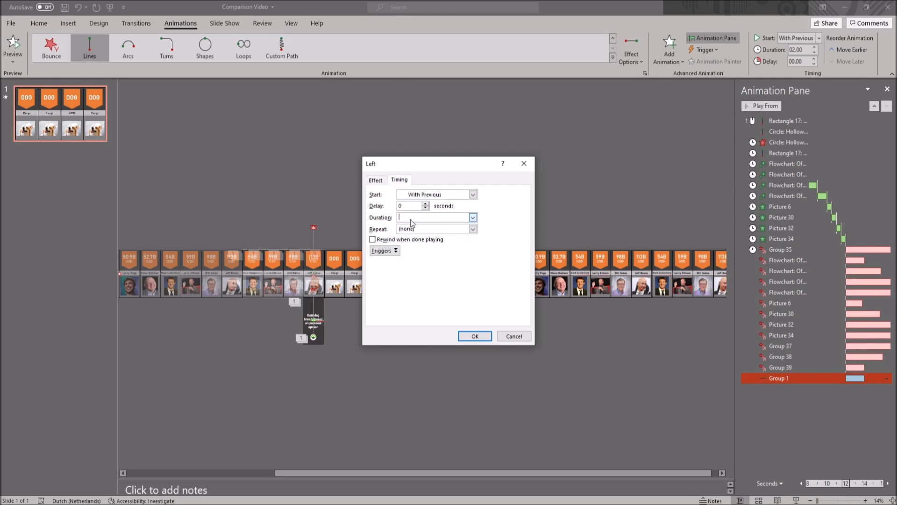
pyautogui.write('40')
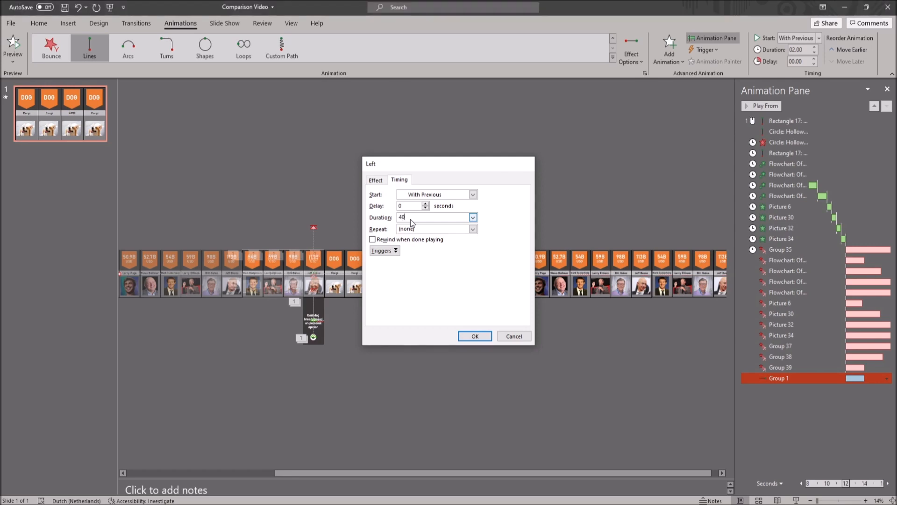
pyautogui.click(474, 336)
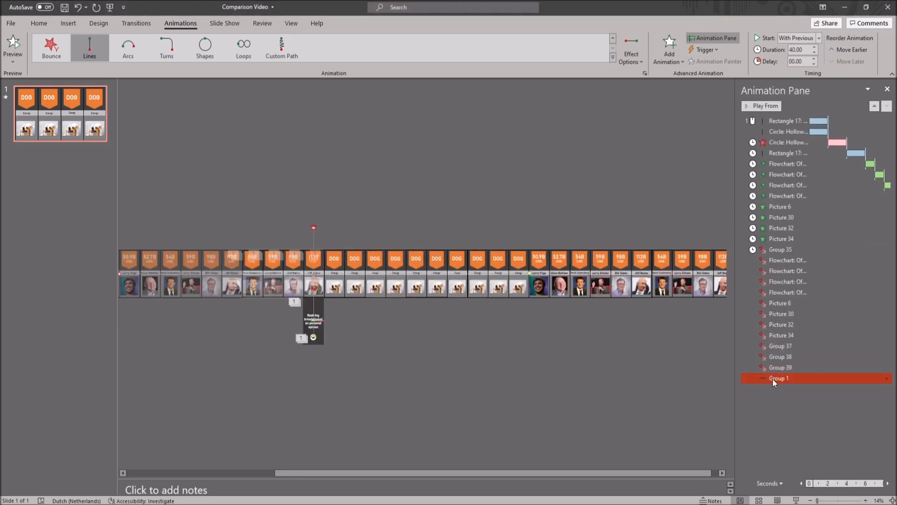
# Run the slide show to preview the leftward motion, then end it
pyautogui.click(886, 377)
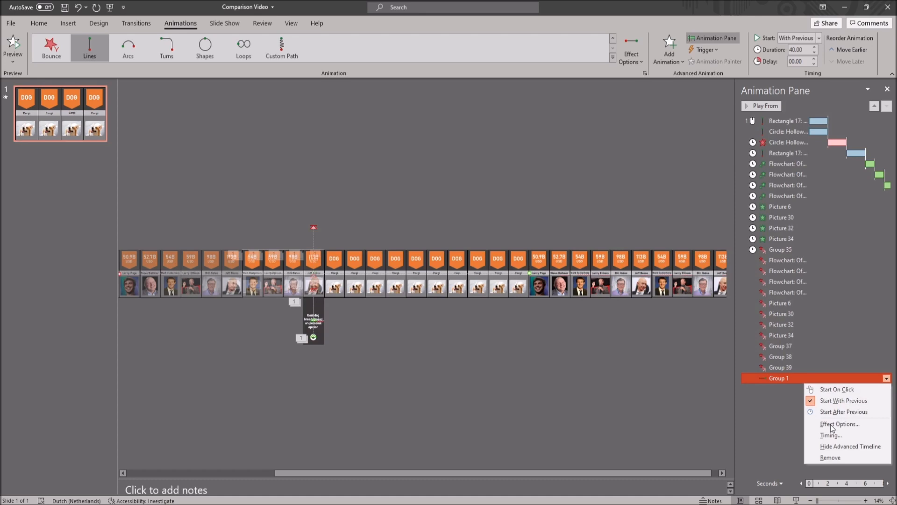
pyautogui.click(533, 182)
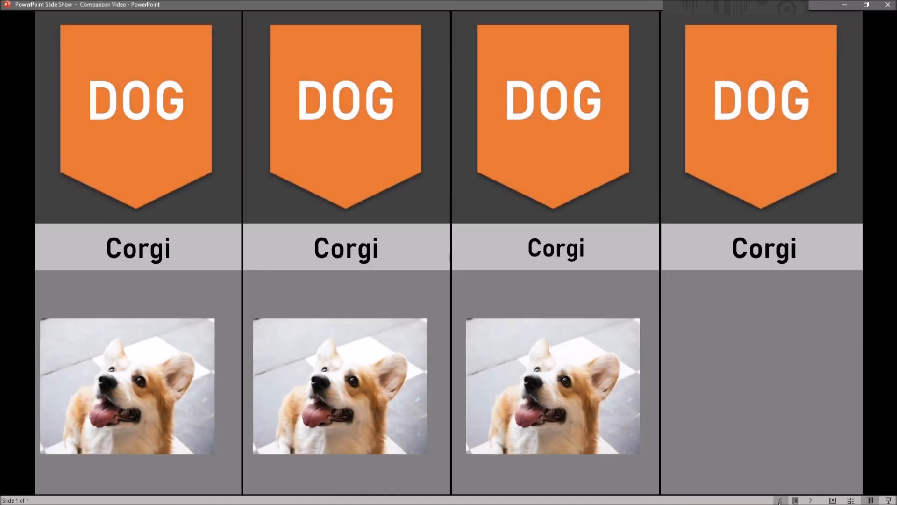
pyautogui.press('Escape')
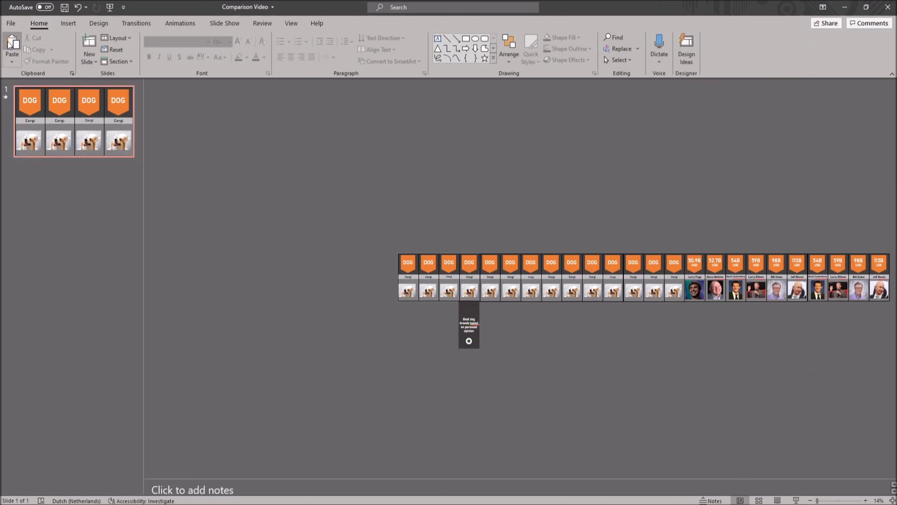
# Start Create a Video from File > Export with Ultra HD (4K) quality selected
pyautogui.click(10, 23)
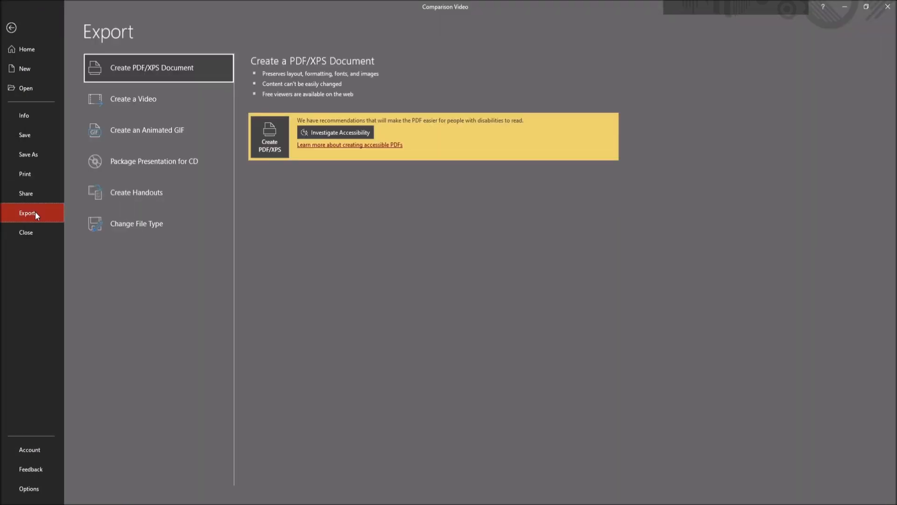
pyautogui.click(134, 99)
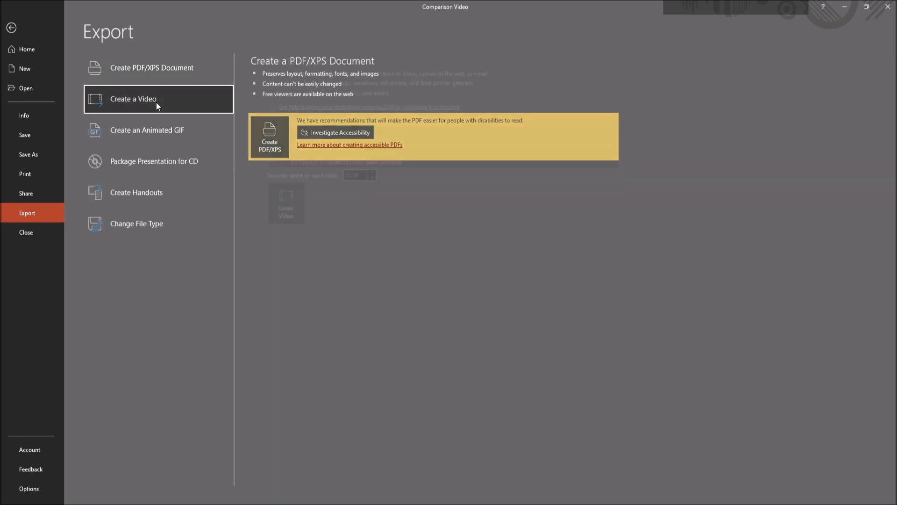
pyautogui.click(133, 98)
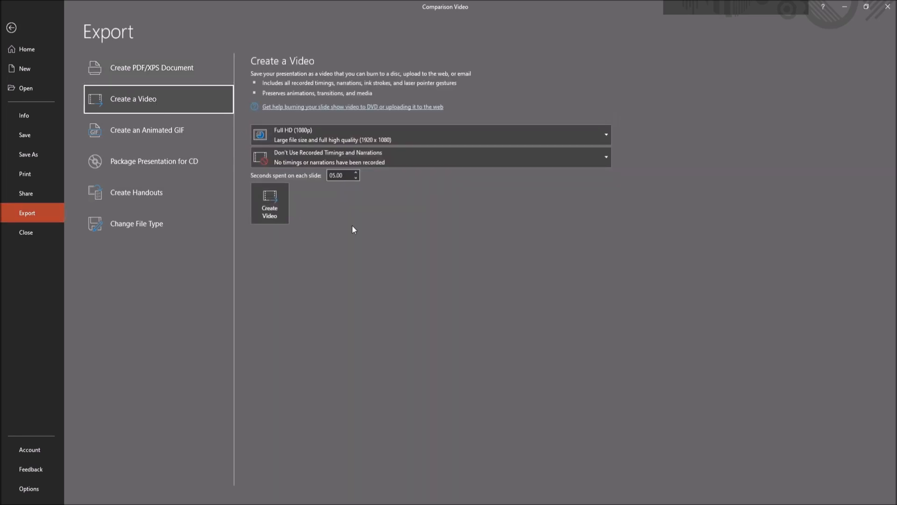
pyautogui.click(430, 134)
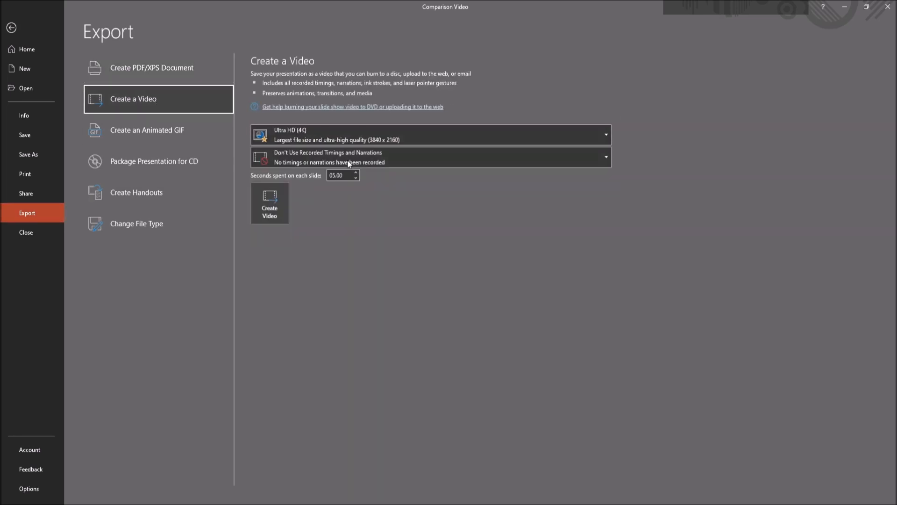
pyautogui.moveTo(381, 162)
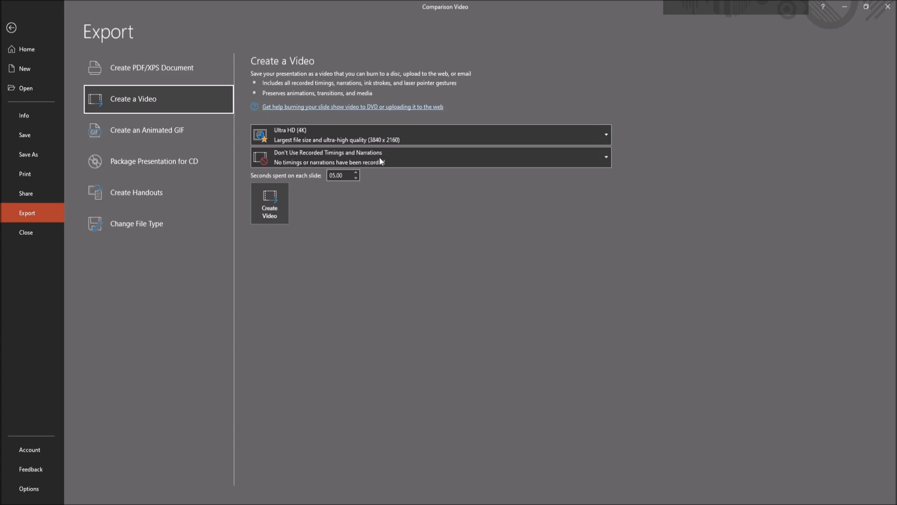